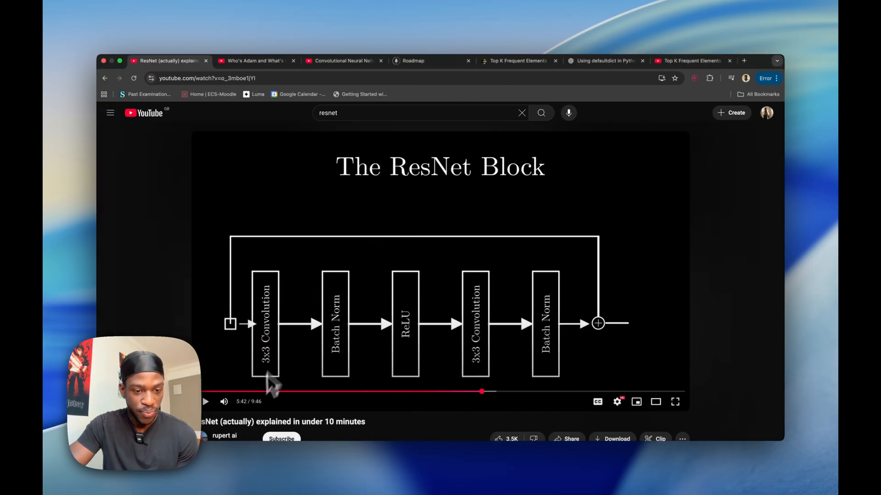
pyautogui.moveTo(298, 443)
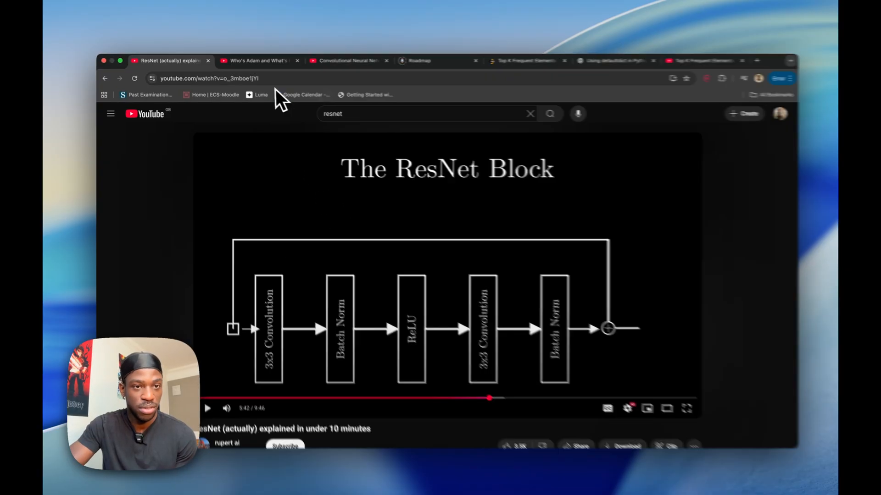
# Step: Switch to the Convolutional Neural Networks Explained video and rewind it to about 3:08
pyautogui.click(253, 61)
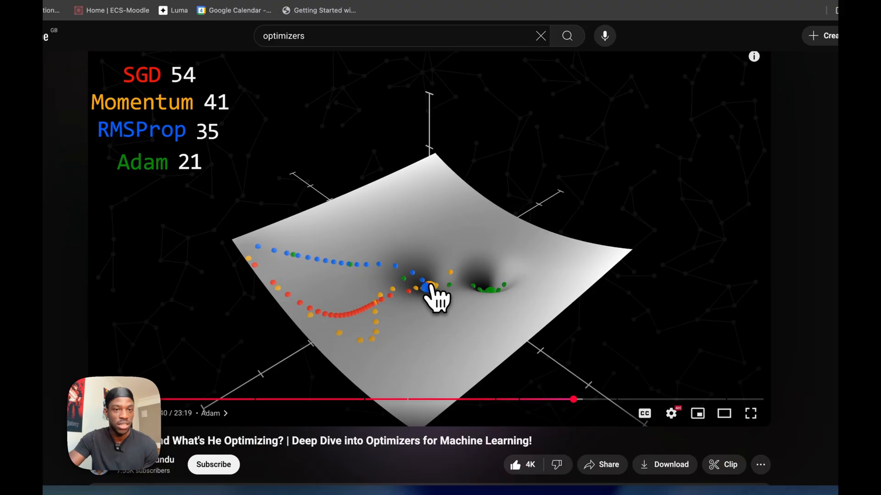
pyautogui.click(354, 62)
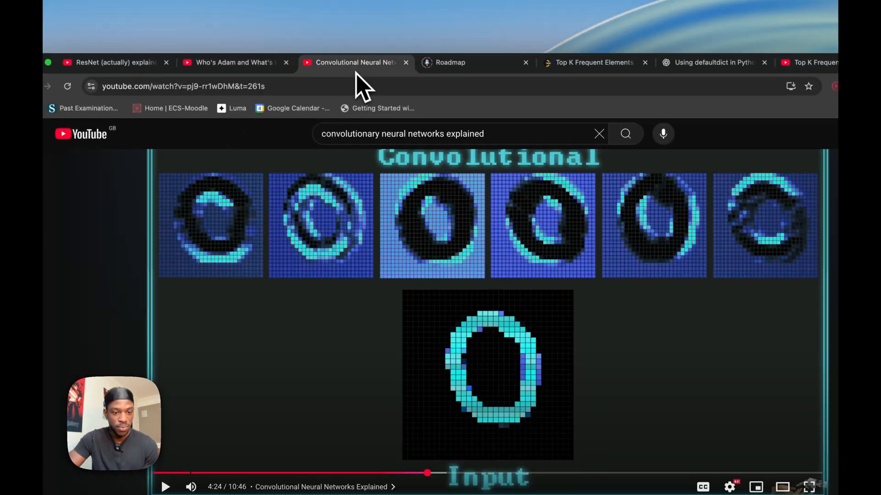
pyautogui.scroll(-3)
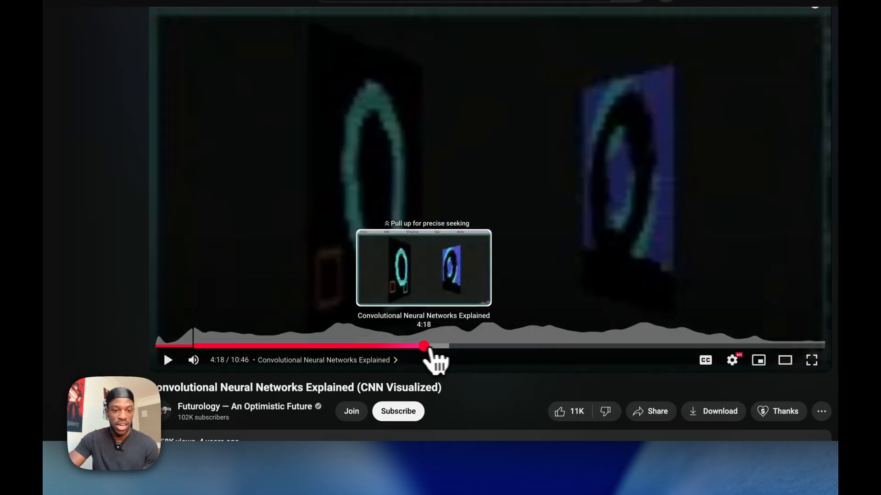
pyautogui.moveTo(423, 346); pyautogui.dragTo(352, 346)
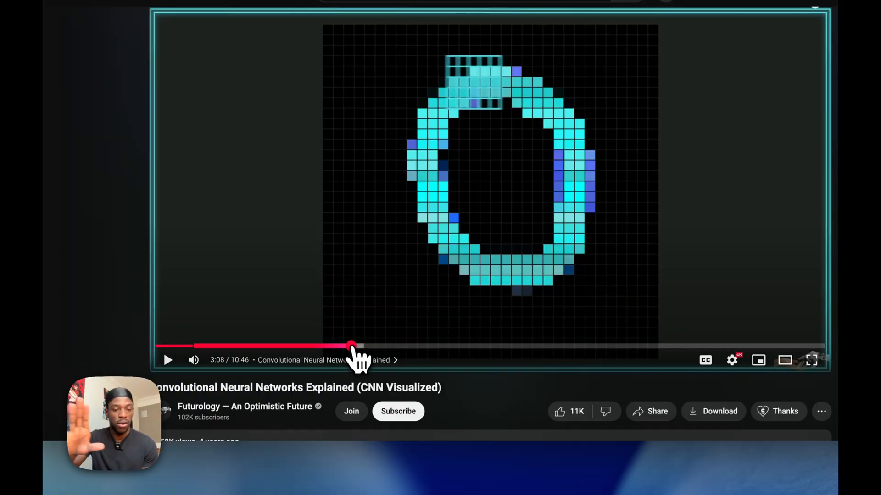
pyautogui.click(811, 359)
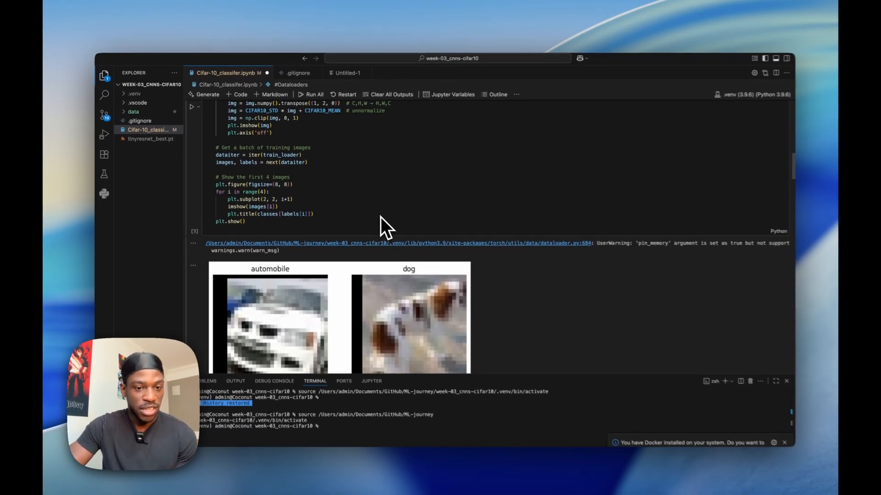
pyautogui.scroll(-3)
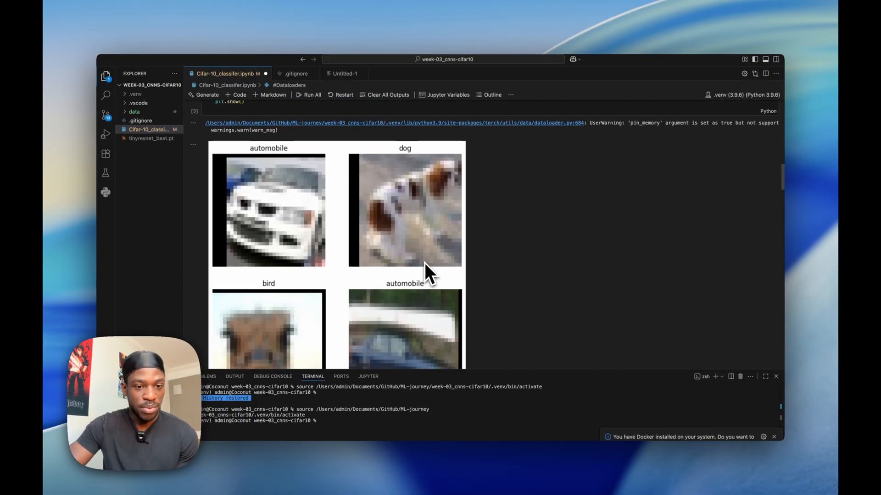
pyautogui.scroll(-3)
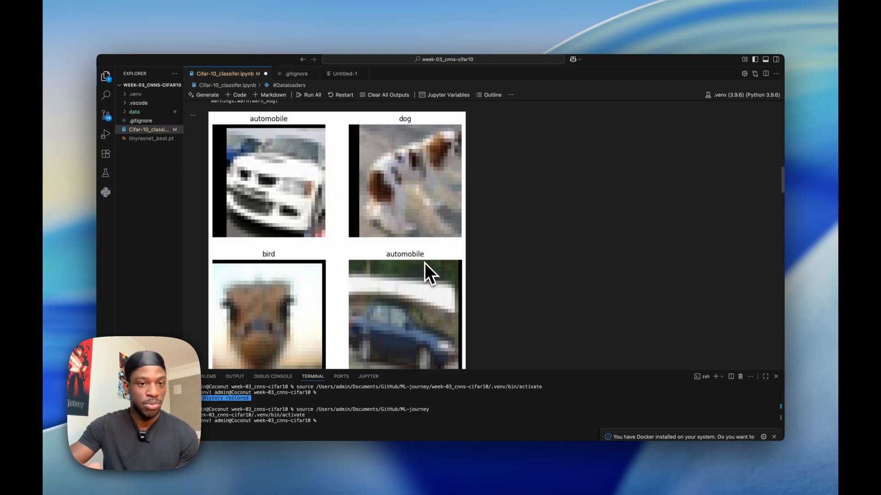
pyautogui.moveTo(308, 248)
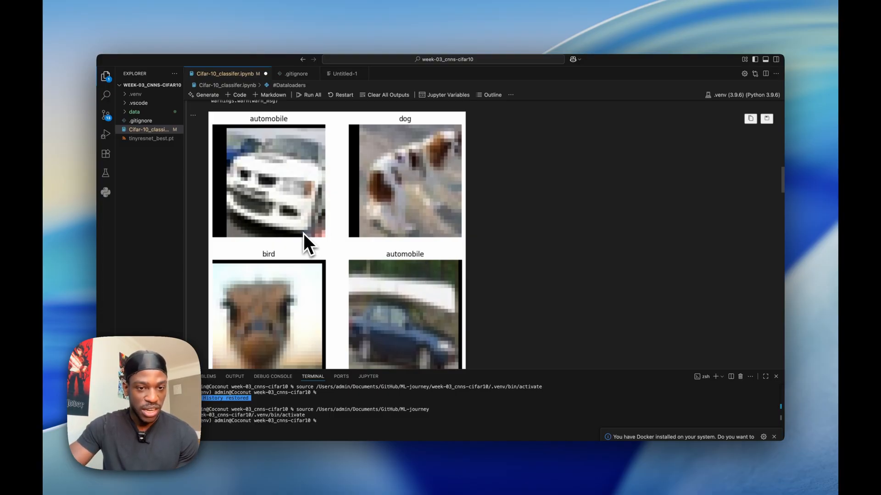
pyautogui.moveTo(290, 215)
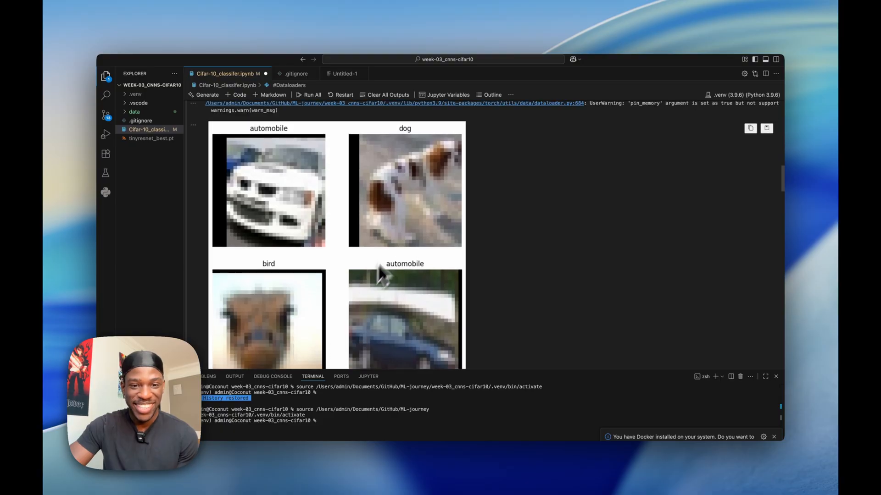
pyautogui.scroll(-3)
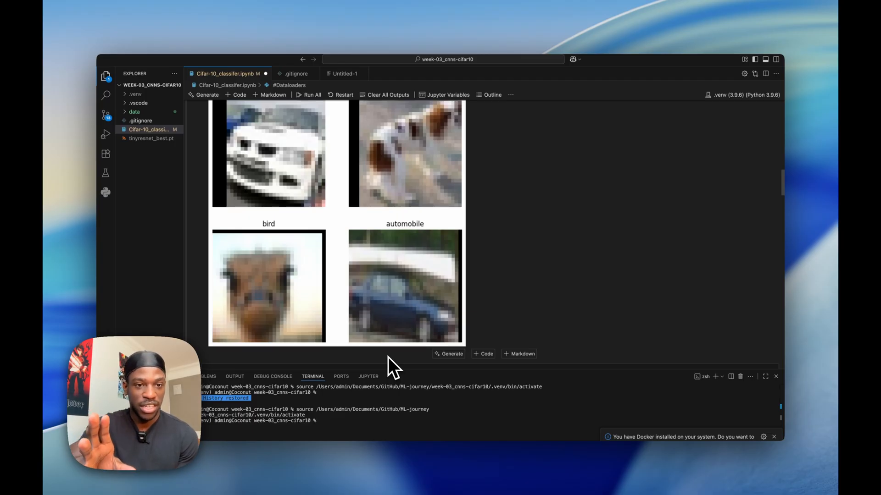
pyautogui.scroll(-3)
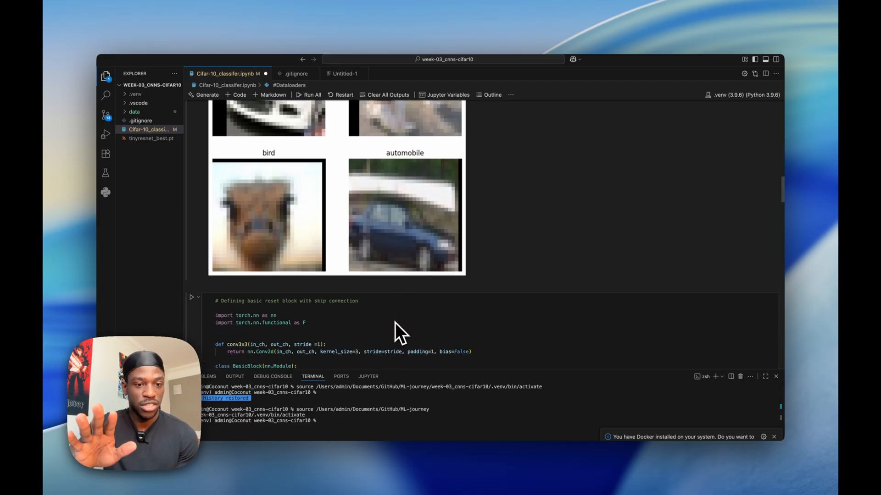
pyautogui.scroll(-3)
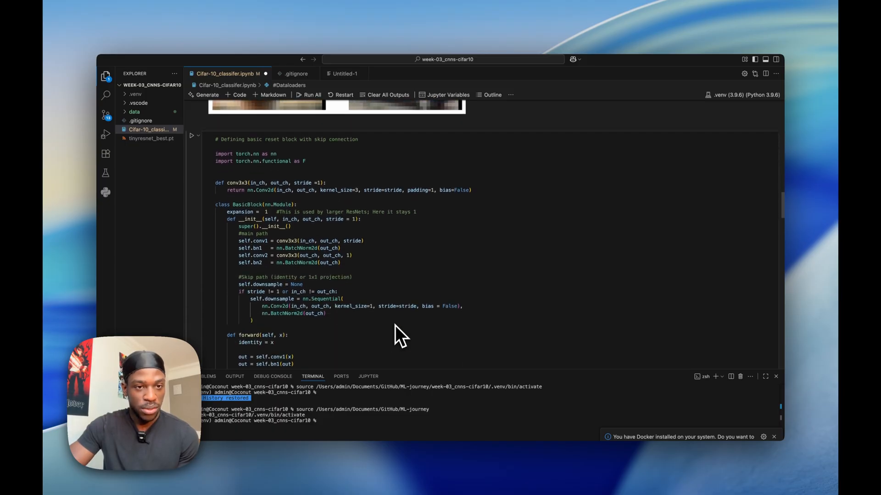
pyautogui.scroll(-3)
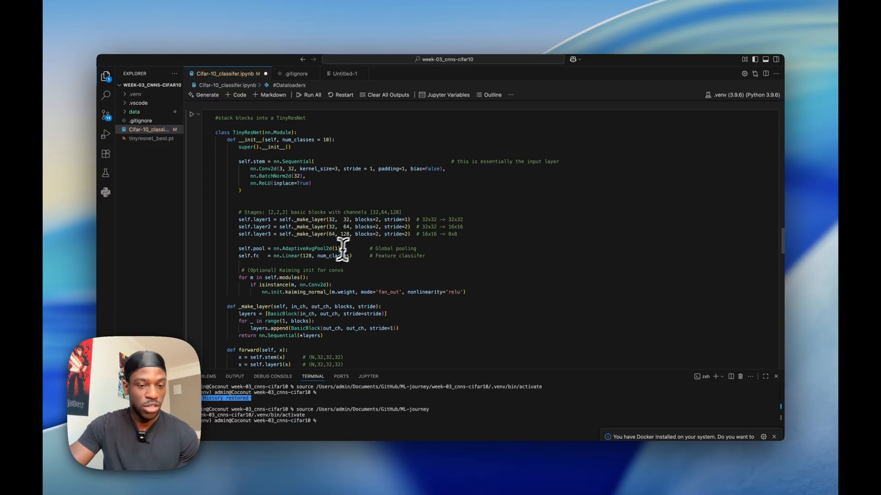
pyautogui.scroll(-3)
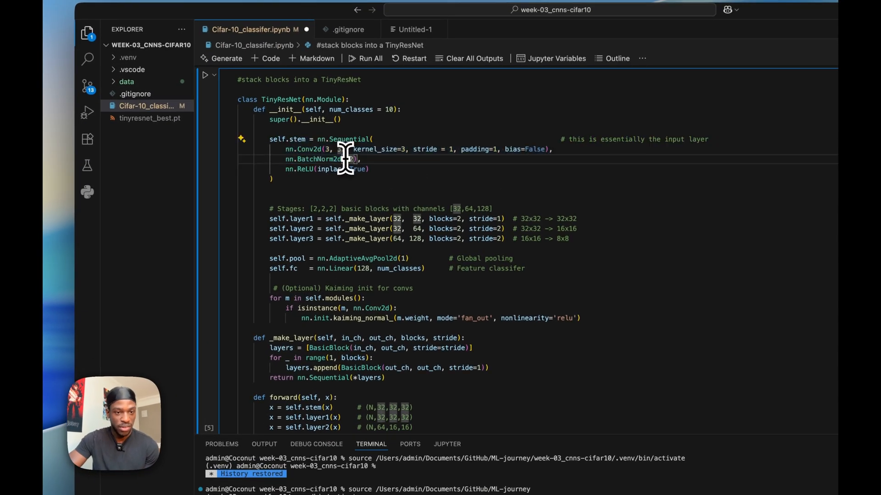
pyautogui.moveTo(343, 282)
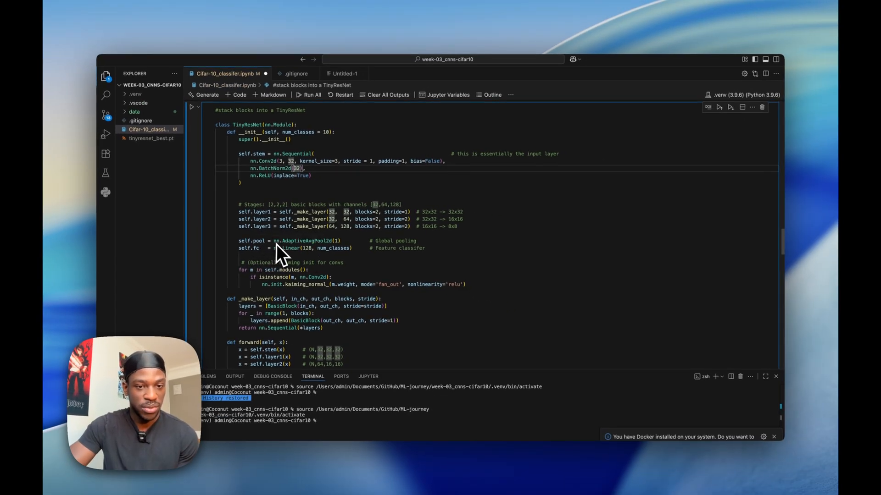
pyautogui.scroll(-3)
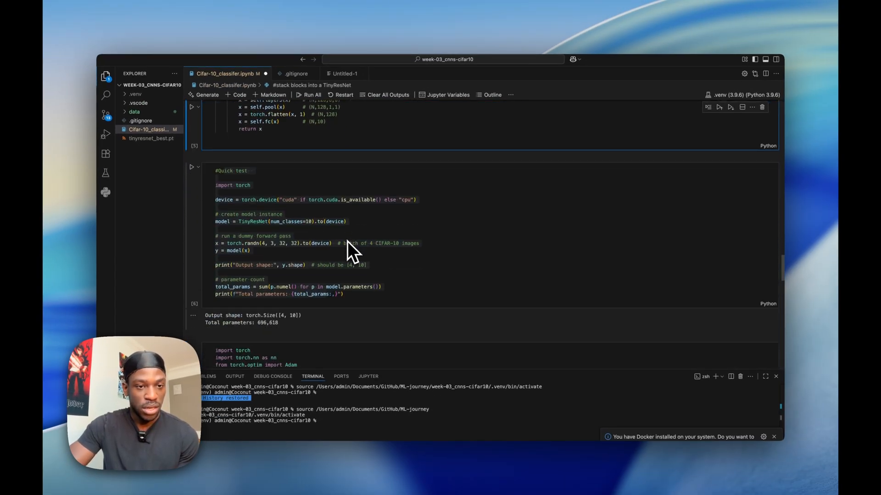
pyautogui.scroll(-3)
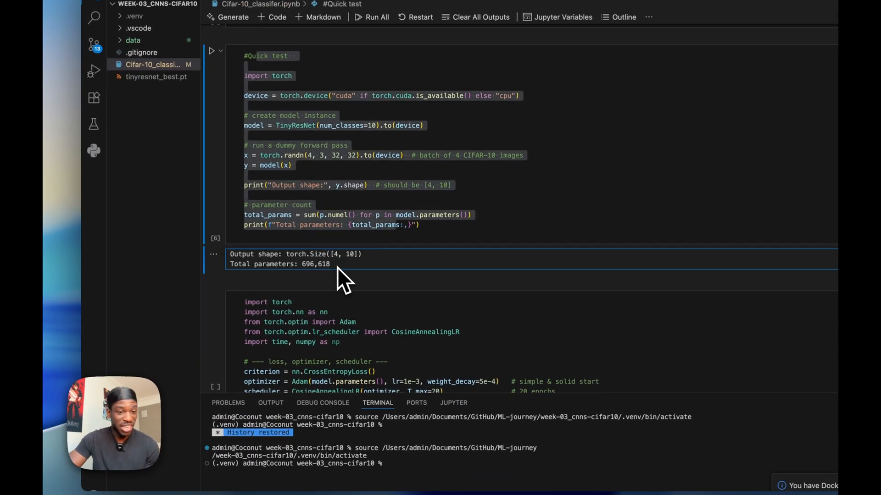
pyautogui.scroll(-3)
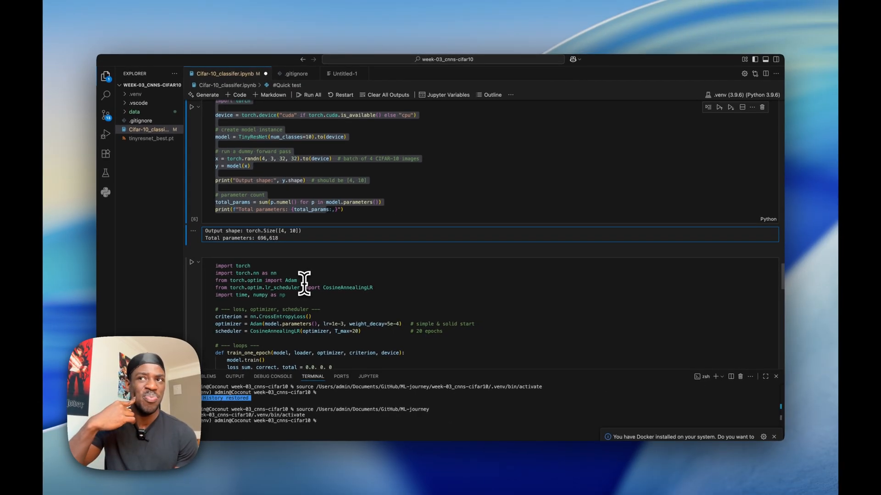
pyautogui.scroll(-3)
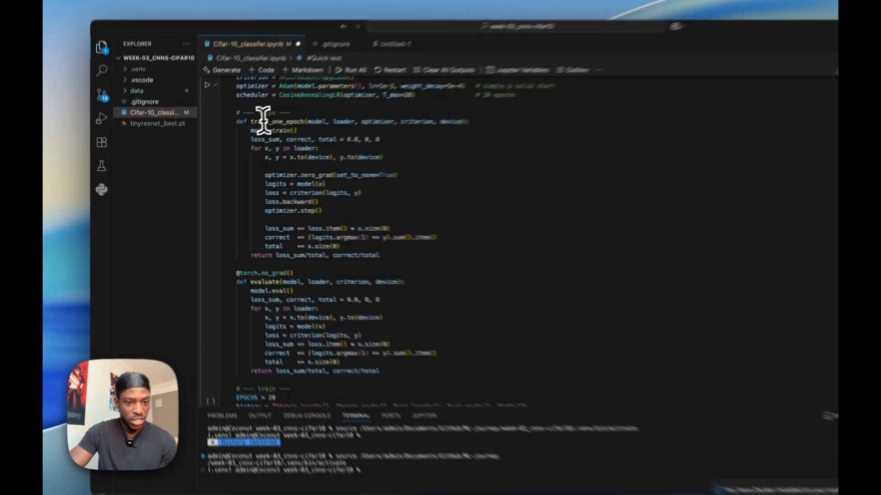
pyautogui.moveTo(248, 276); pyautogui.dragTo(424, 356)
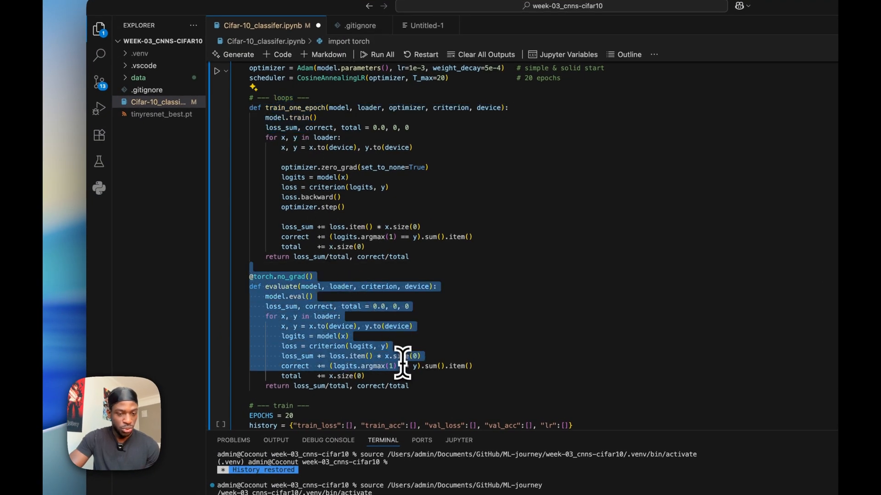
pyautogui.scroll(-3)
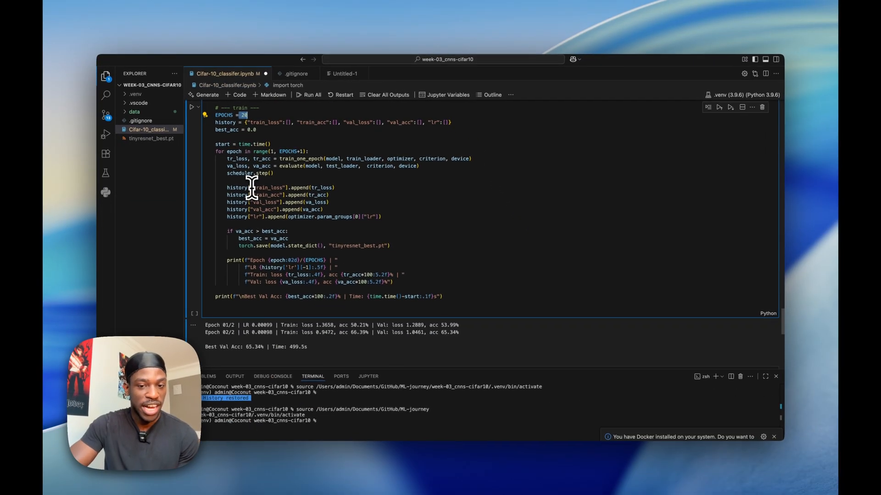
pyautogui.moveTo(304, 299)
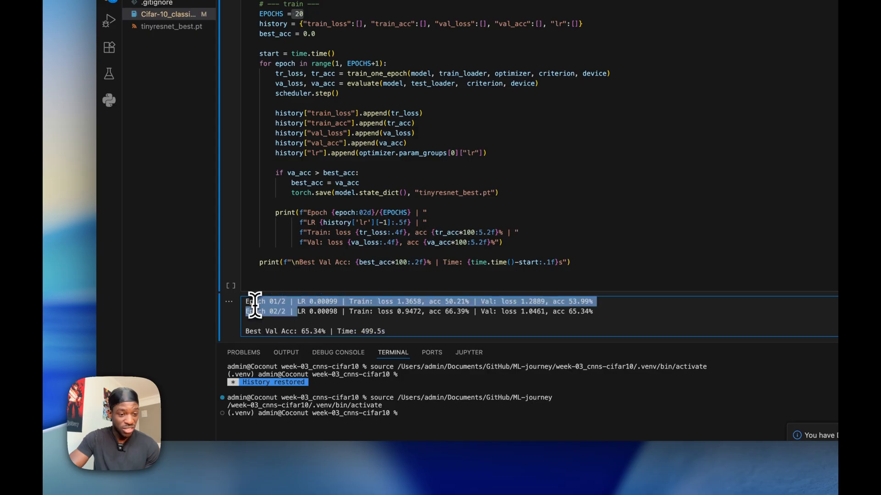
pyautogui.moveTo(385, 355)
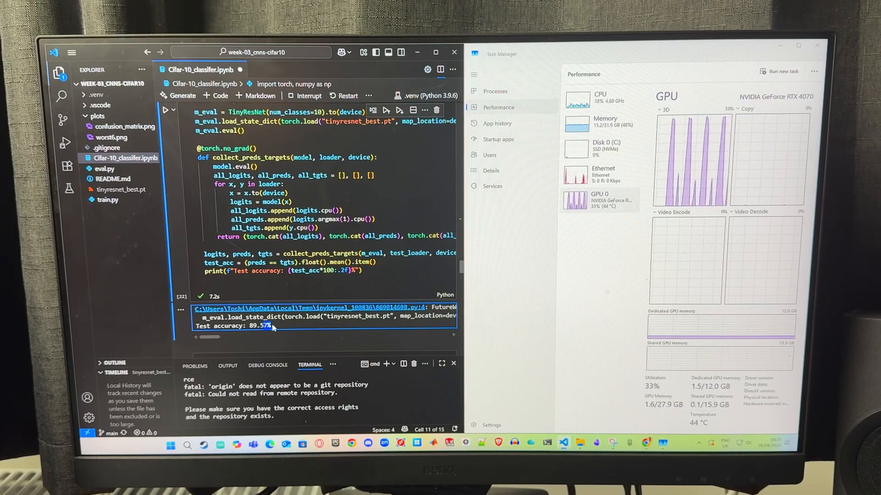
# Step: Scroll from the 89.57% test accuracy output down to the CIFAR-10 confusion matrix plot
pyautogui.scroll(-3)
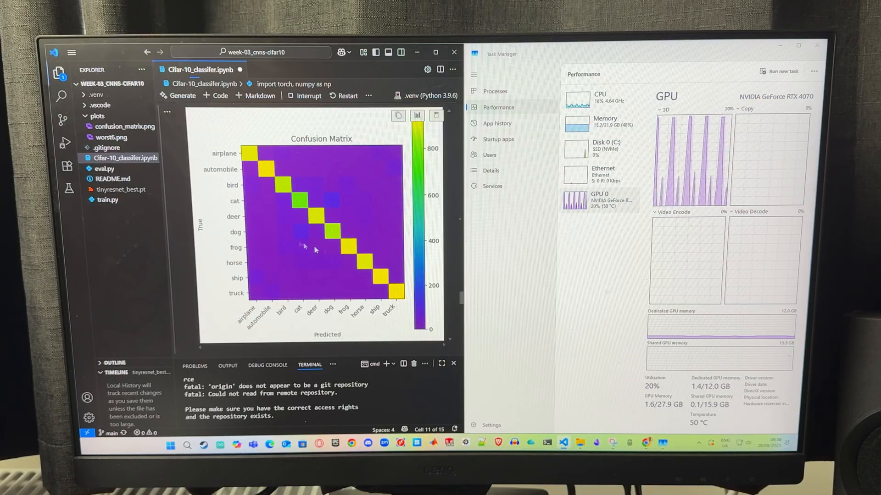
pyautogui.moveTo(277, 226)
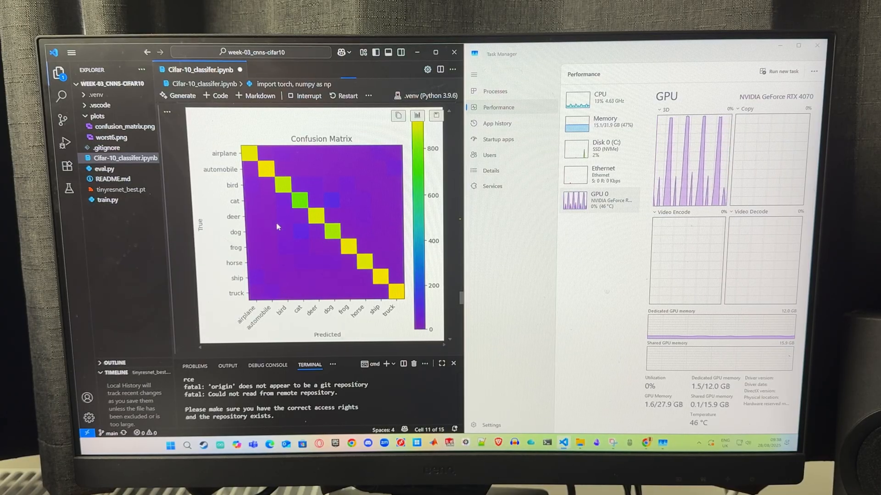